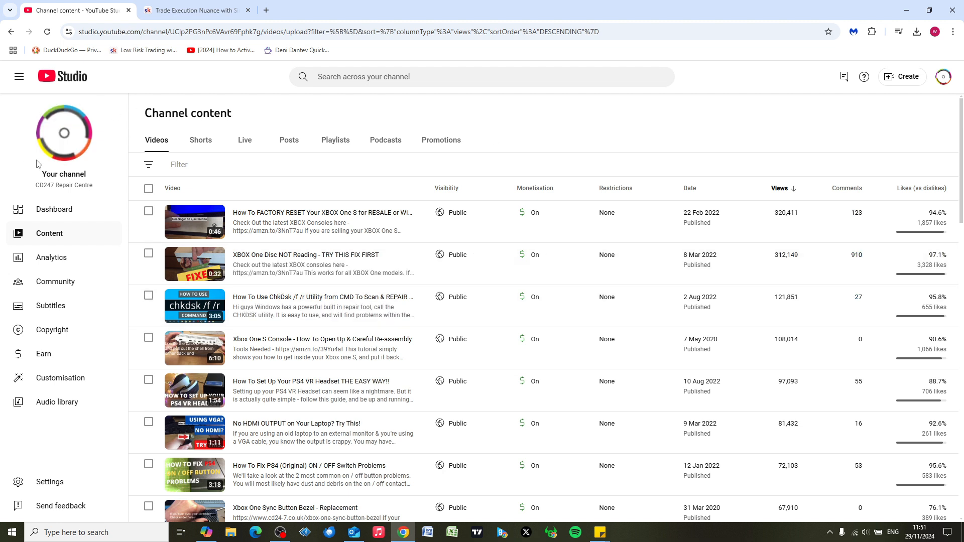
{"action": "mouse_move", "coordinate": [595, 127]}
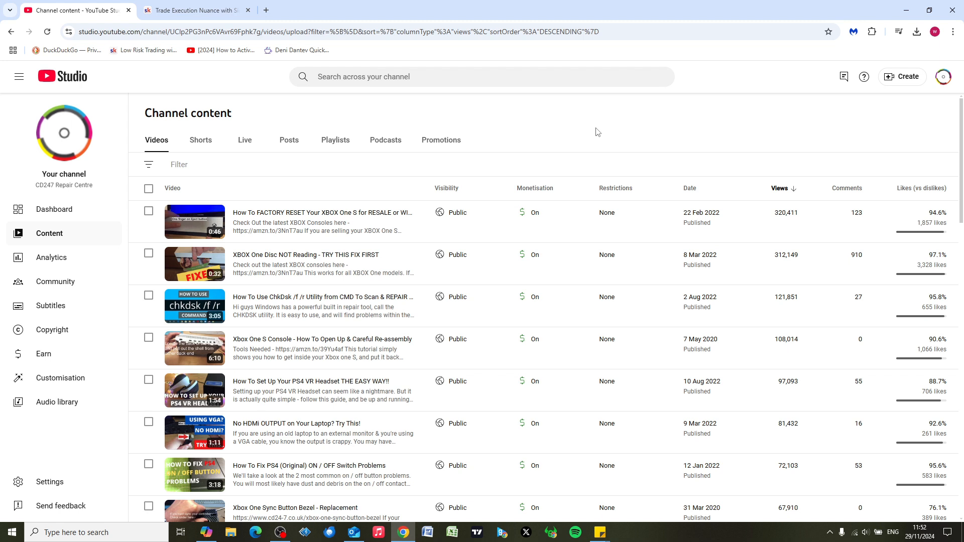
{"action": "mouse_move", "coordinate": [518, 174]}
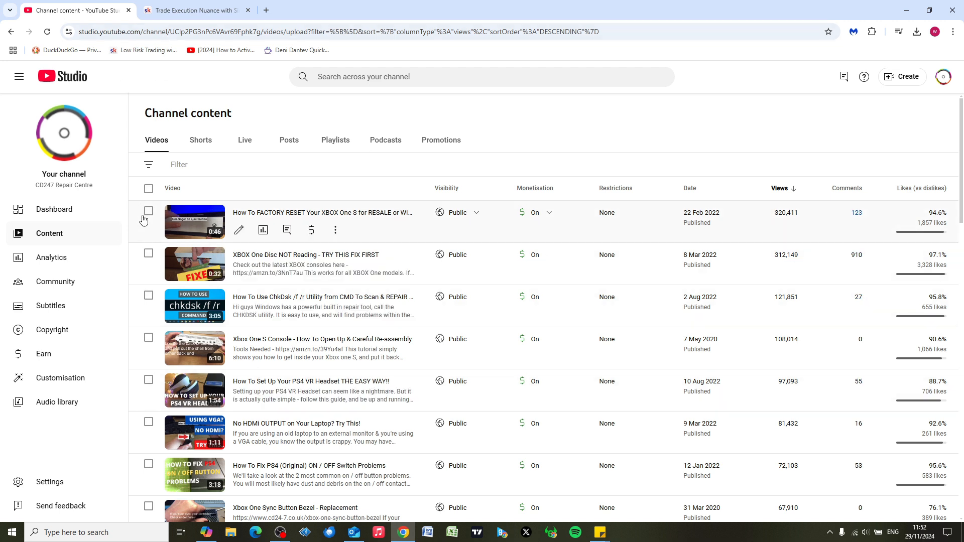
Step: Select the most viewed video, add more videos and view their extra actions in YouTube Studio
{"action": "left_click", "coordinate": [148, 210]}
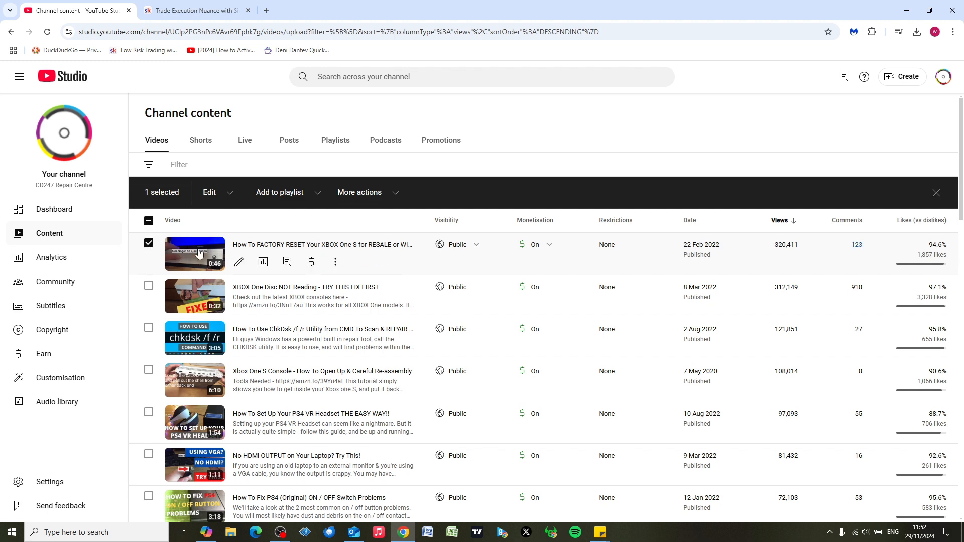
{"action": "left_click", "coordinate": [360, 192]}
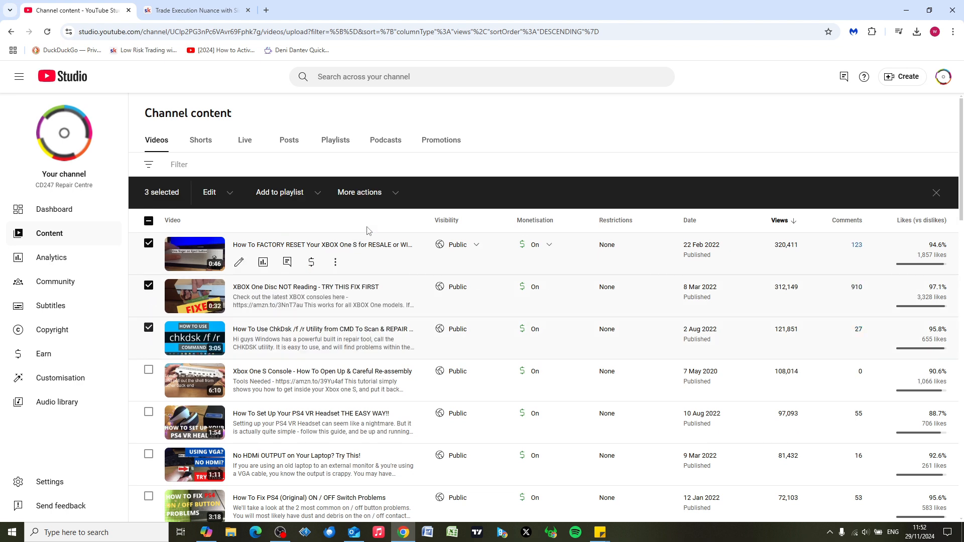
{"action": "left_click", "coordinate": [360, 191]}
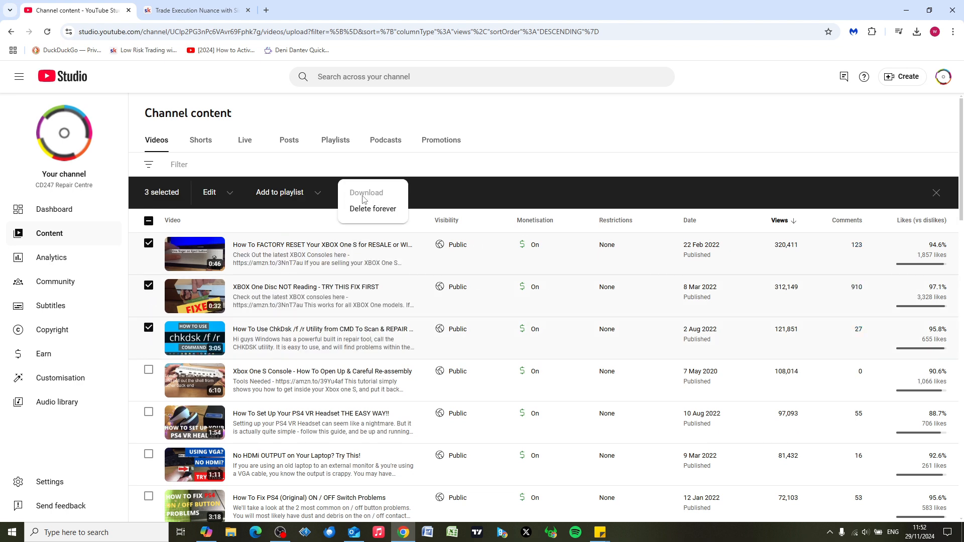
{"action": "mouse_move", "coordinate": [364, 196]}
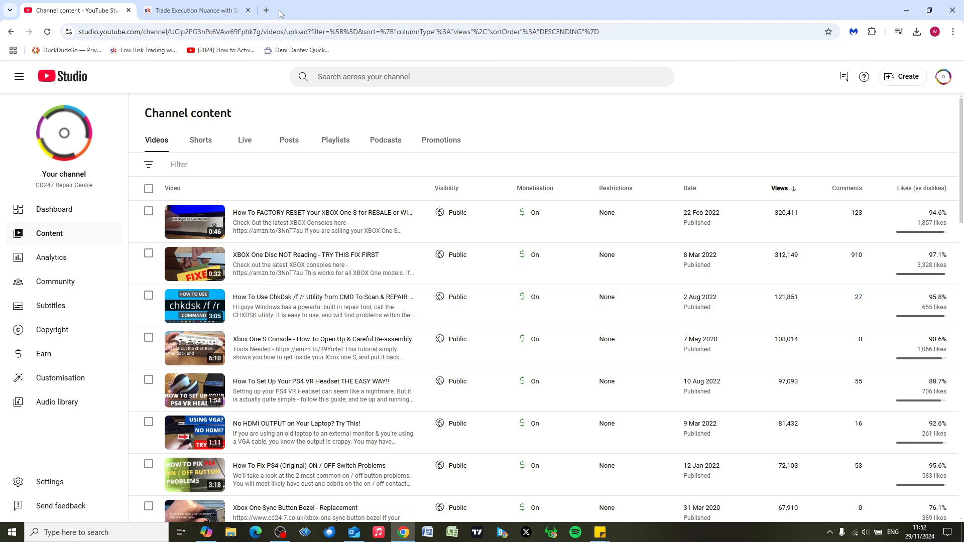
{"action": "mouse_move", "coordinate": [265, 10]}
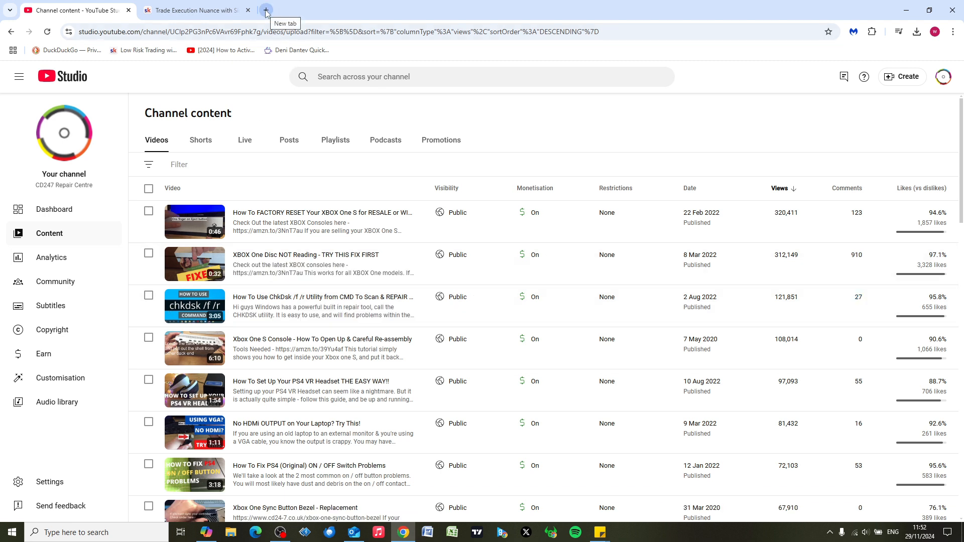
Step: Bring up takeout.google.com in a new tab and look through its product list
{"action": "left_click", "coordinate": [265, 10]}
{"action": "type", "text": "google take out"}
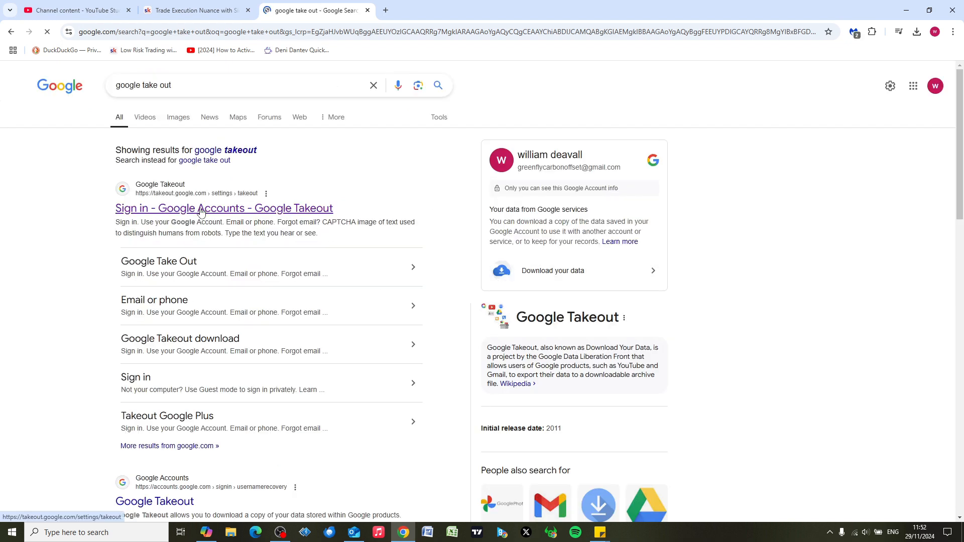
{"action": "left_click", "coordinate": [224, 208]}
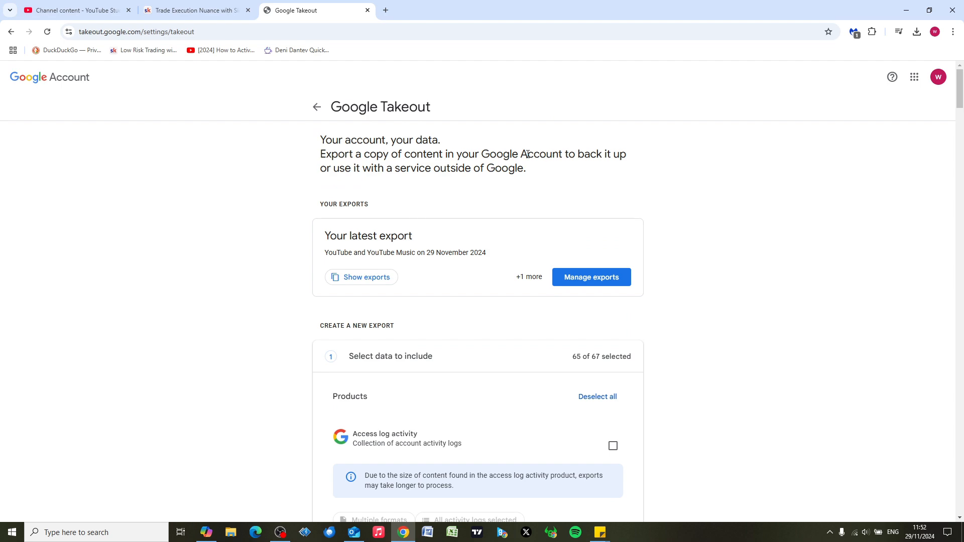
{"action": "scroll", "scroll_direction": "down", "scroll_amount": 3}
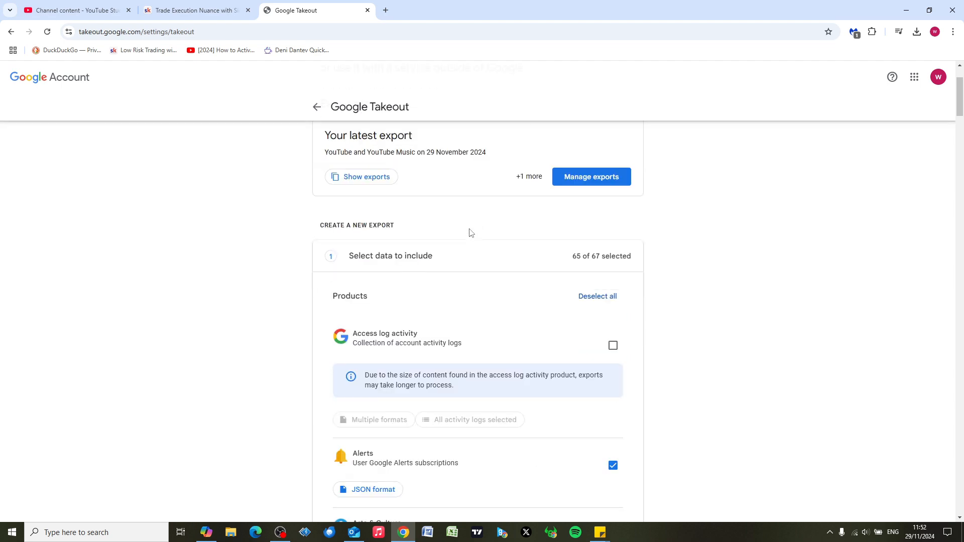
{"action": "scroll", "scroll_direction": "down", "scroll_amount": 3}
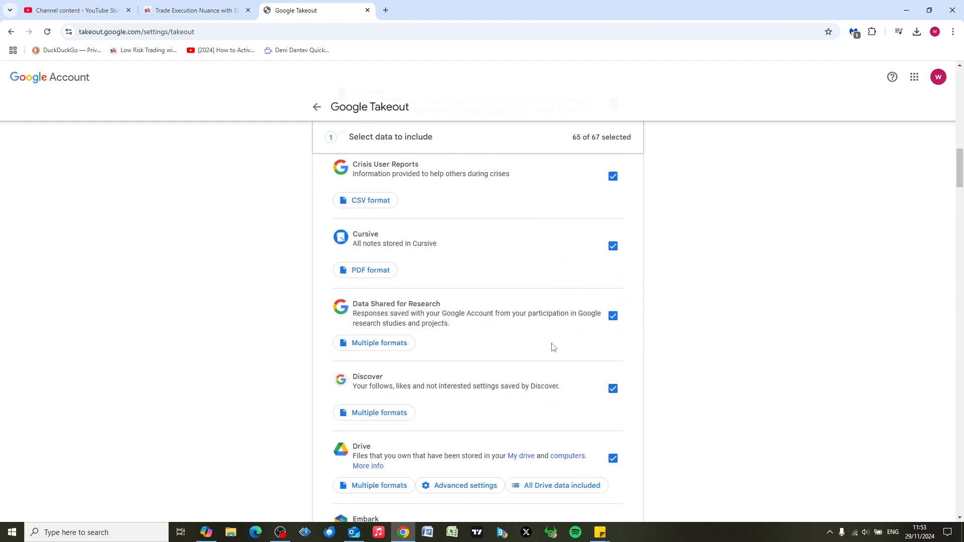
{"action": "mouse_move", "coordinate": [570, 365]}
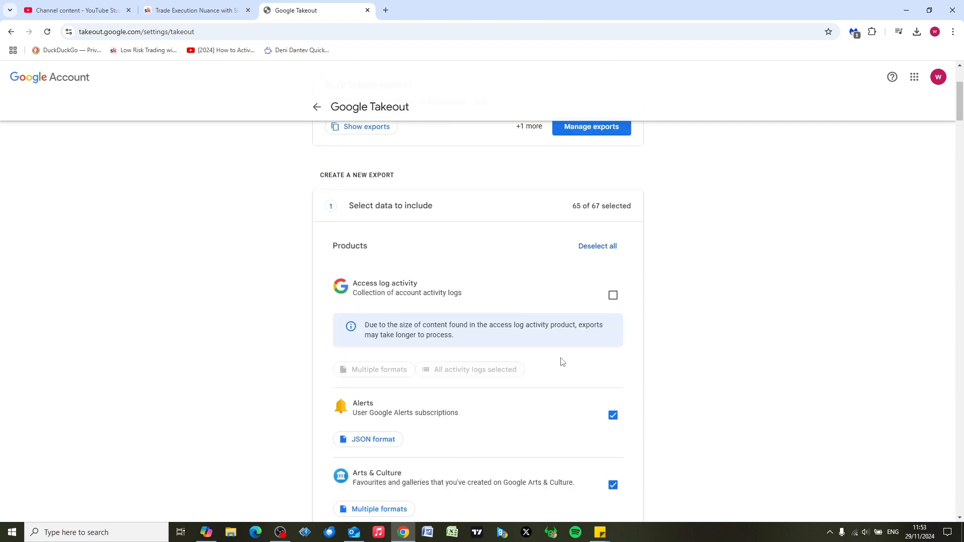
{"action": "scroll", "scroll_direction": "down", "scroll_amount": 3}
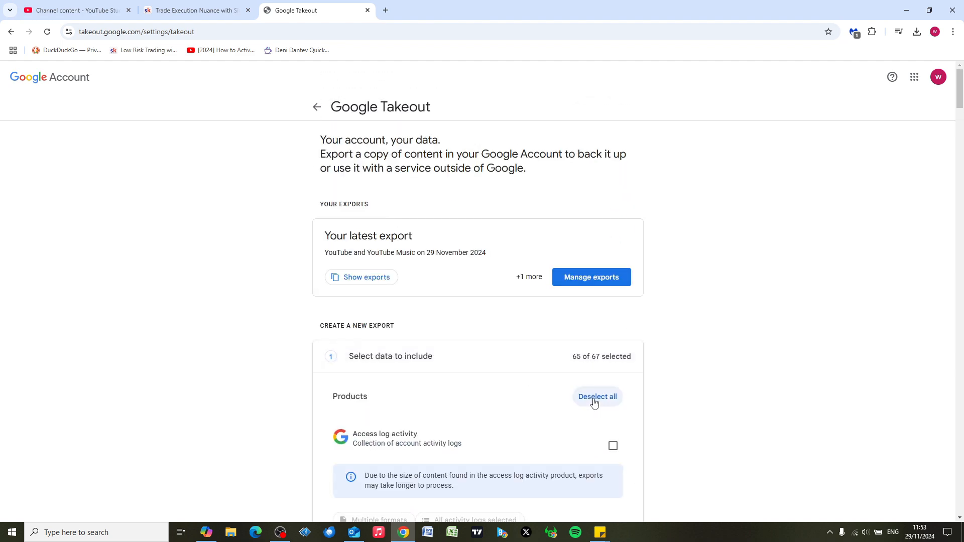
Step: Deselect all products, then tick only YouTube and YouTube Music (1 of 67 selected)
{"action": "left_click", "coordinate": [597, 396]}
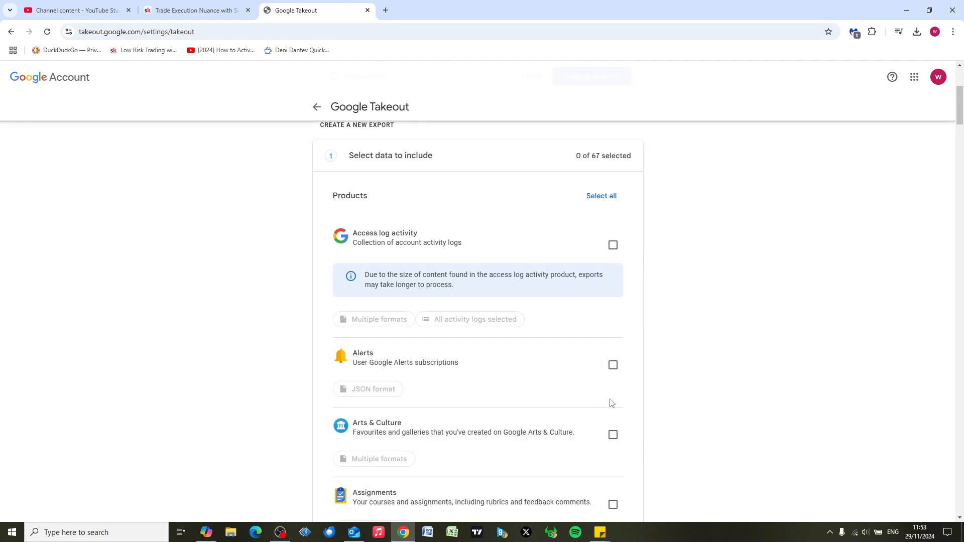
{"action": "scroll", "scroll_direction": "down", "scroll_amount": 3}
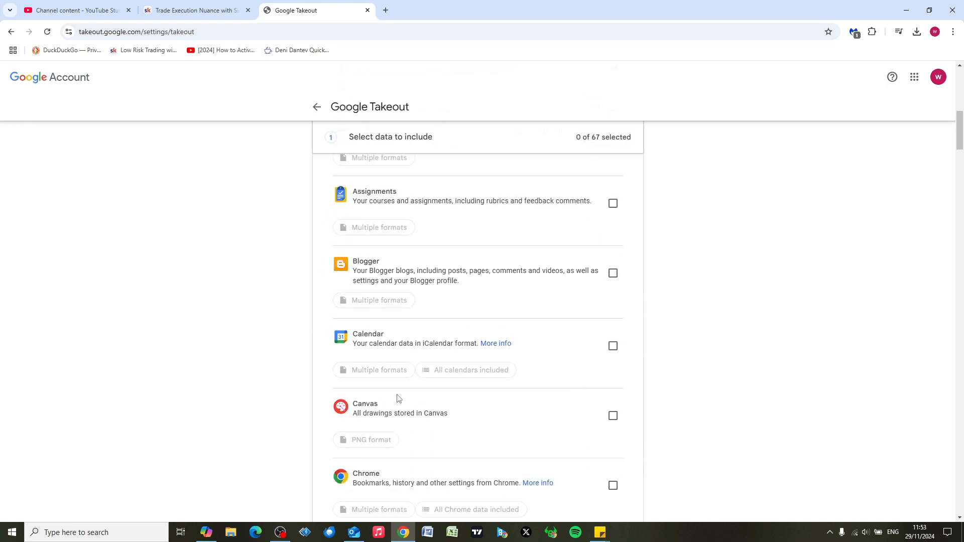
{"action": "scroll", "scroll_direction": "down", "scroll_amount": 3}
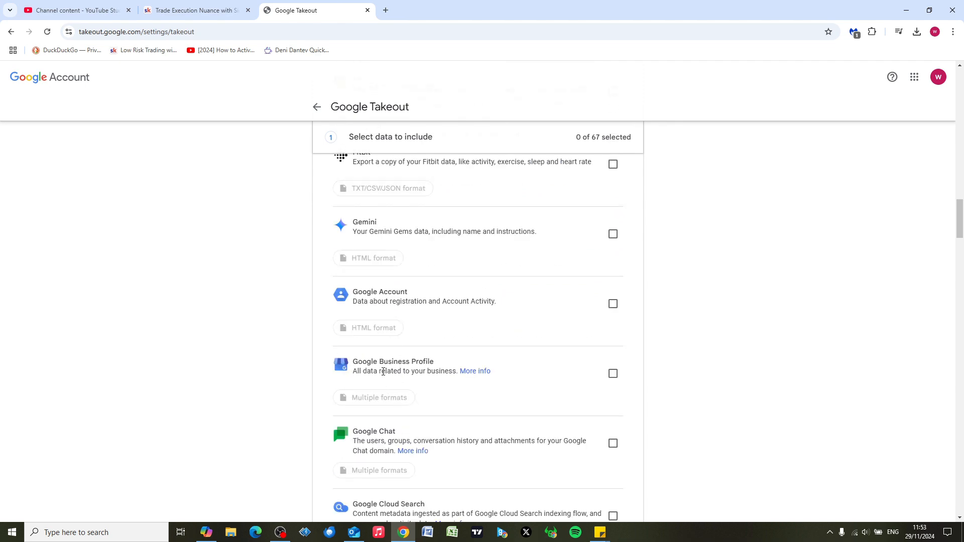
{"action": "scroll", "scroll_direction": "down", "scroll_amount": 3}
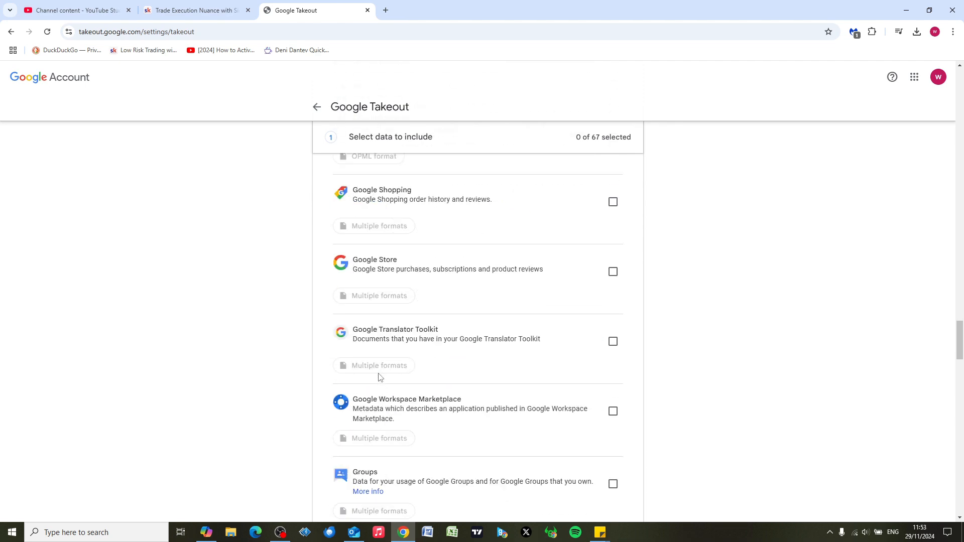
{"action": "scroll", "scroll_direction": "down", "scroll_amount": 3}
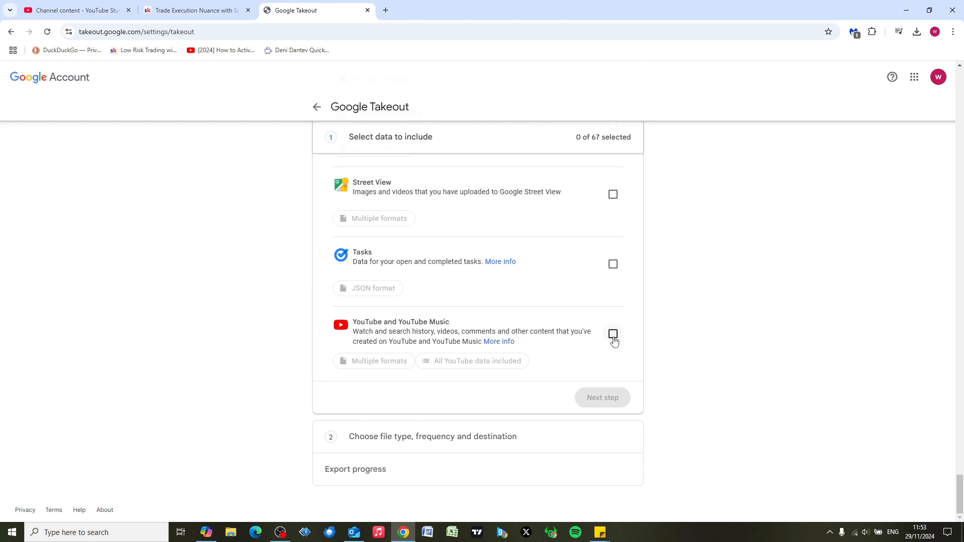
{"action": "left_click", "coordinate": [612, 334]}
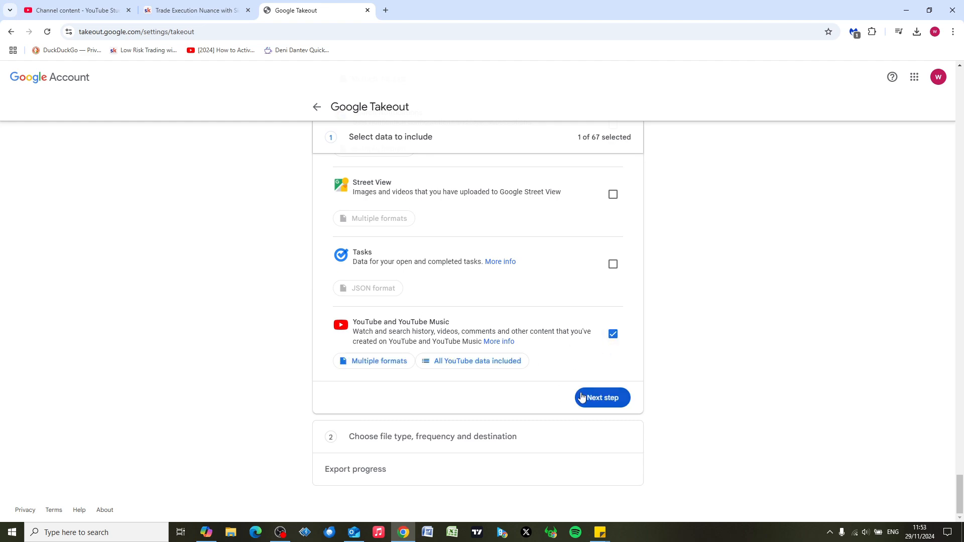
Step: Proceed past file type and destination and create the YouTube and YouTube Music export
{"action": "left_click", "coordinate": [602, 397]}
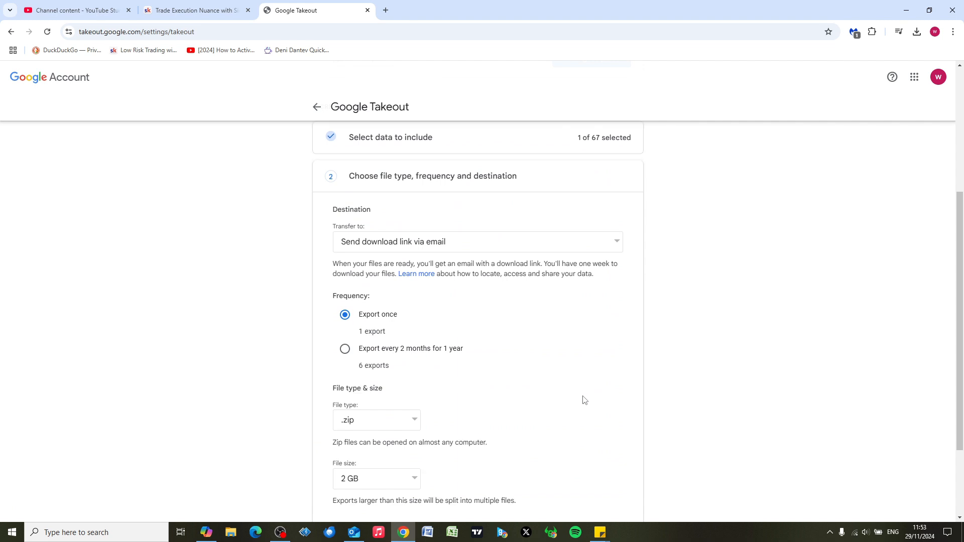
{"action": "mouse_move", "coordinate": [426, 252]}
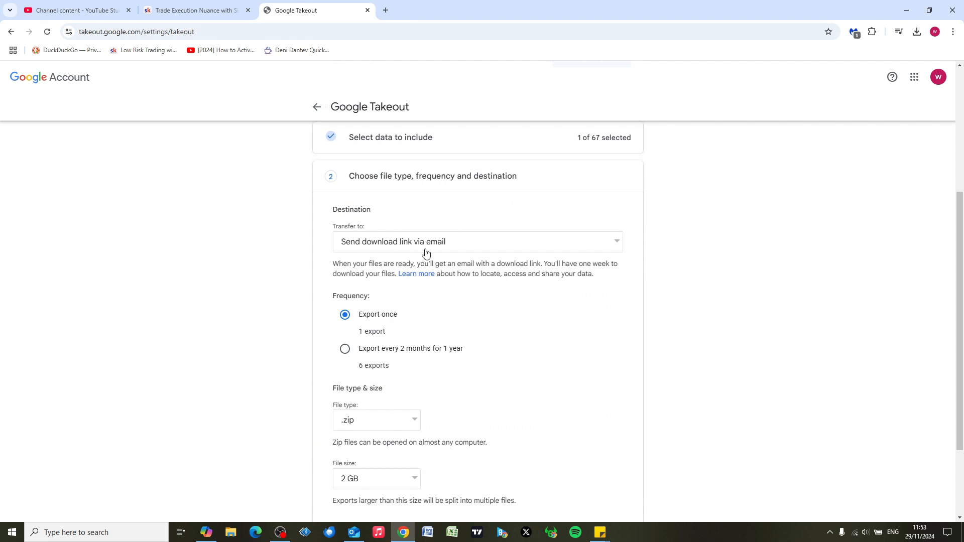
{"action": "scroll", "scroll_direction": "down", "scroll_amount": 3}
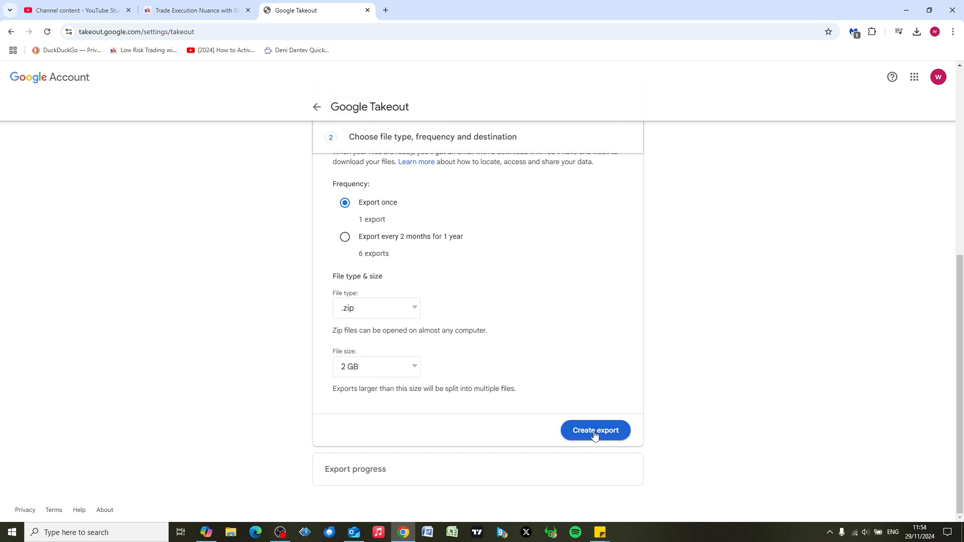
{"action": "left_click", "coordinate": [593, 430]}
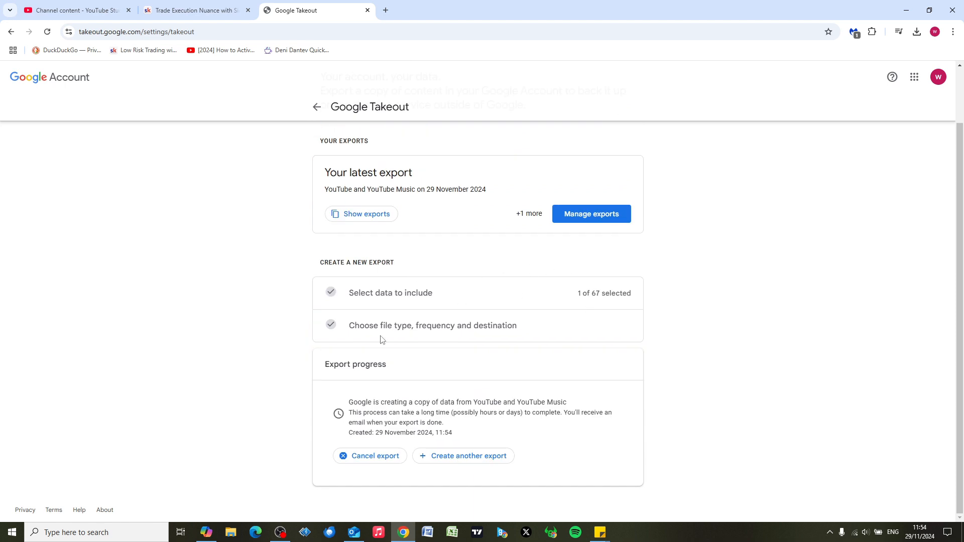
{"action": "mouse_move", "coordinate": [232, 354]}
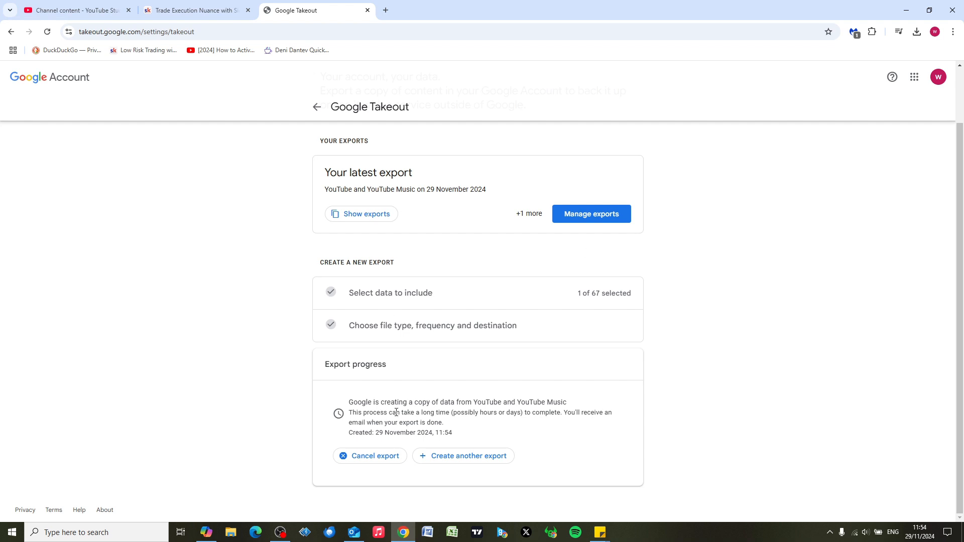
Step: Highlight the Export progress message that Google is creating a copy of the data
{"action": "left_click_drag", "start_coordinate": [361, 402], "coordinate": [478, 401]}
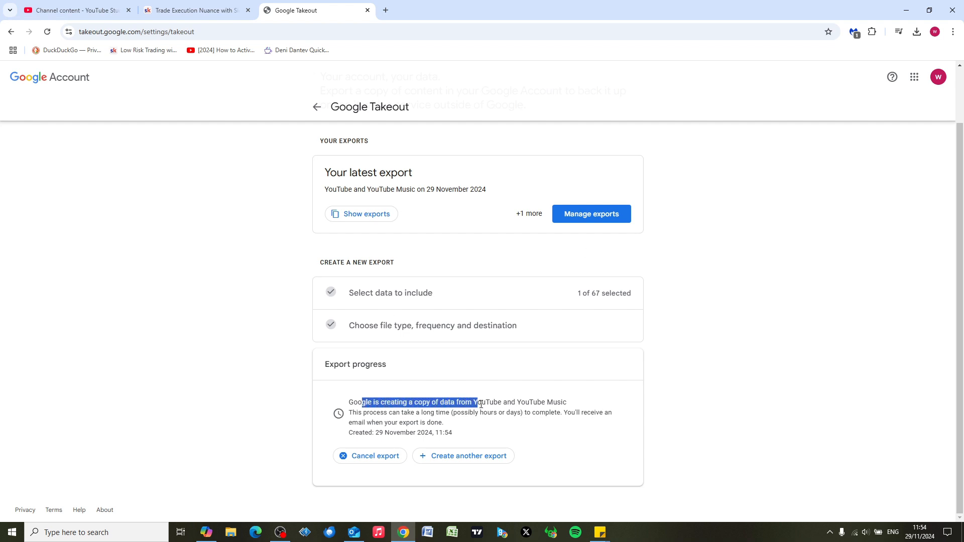
{"action": "left_click_drag", "start_coordinate": [475, 401], "coordinate": [544, 401]}
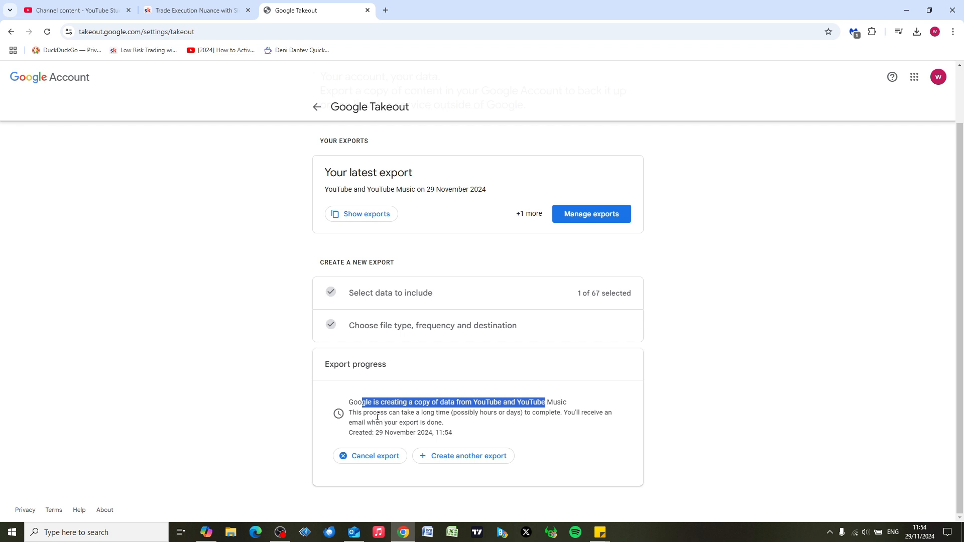
{"action": "left_click_drag", "start_coordinate": [362, 401], "coordinate": [535, 413]}
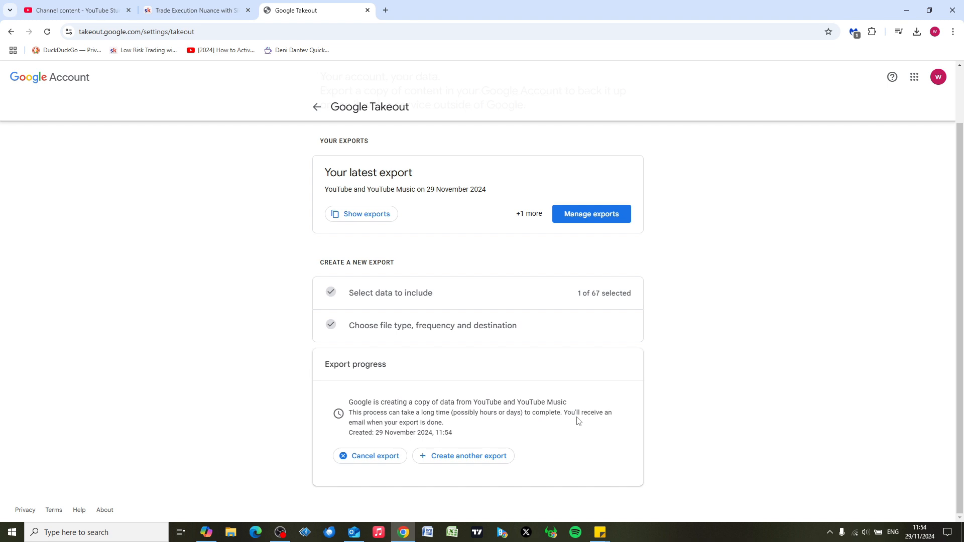
{"action": "mouse_move", "coordinate": [799, 263]}
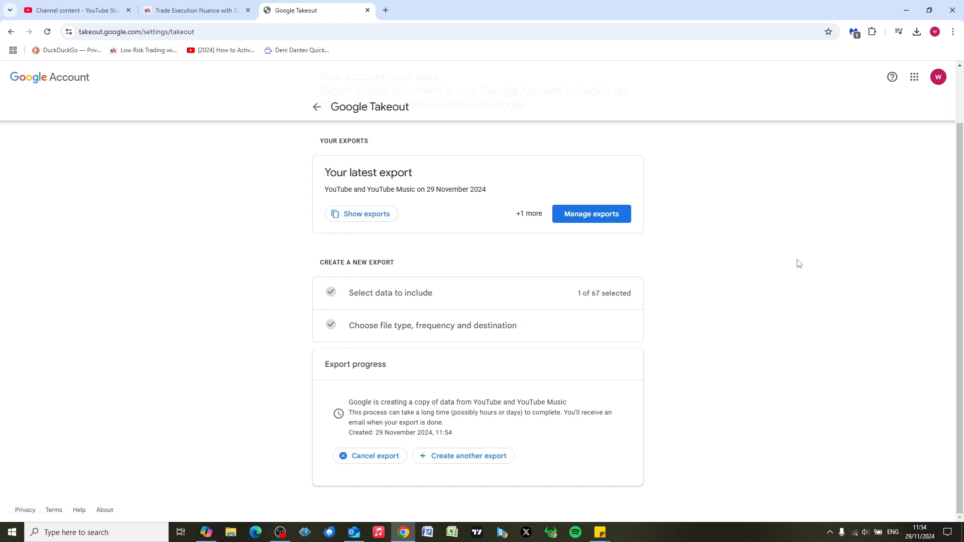
{"action": "mouse_move", "coordinate": [670, 325]}
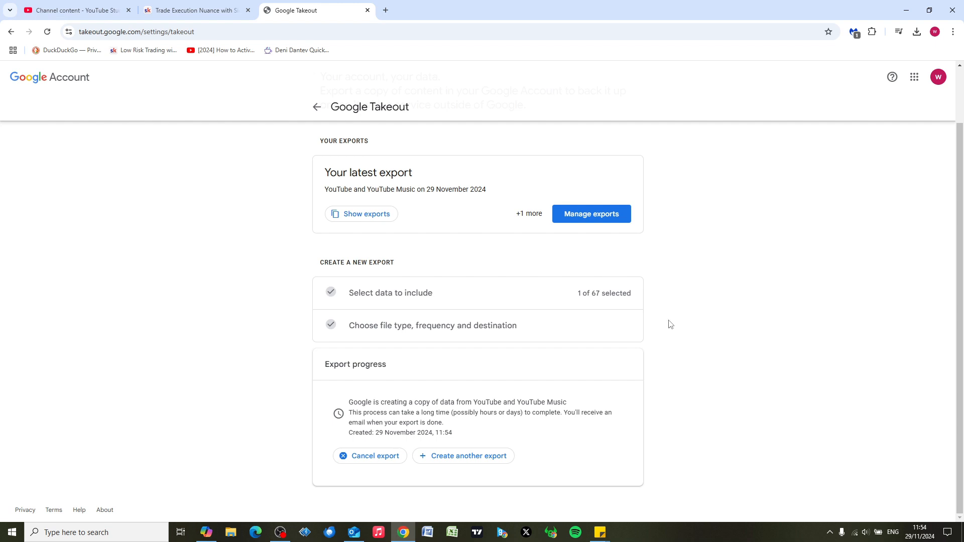
{"action": "mouse_move", "coordinate": [668, 319]}
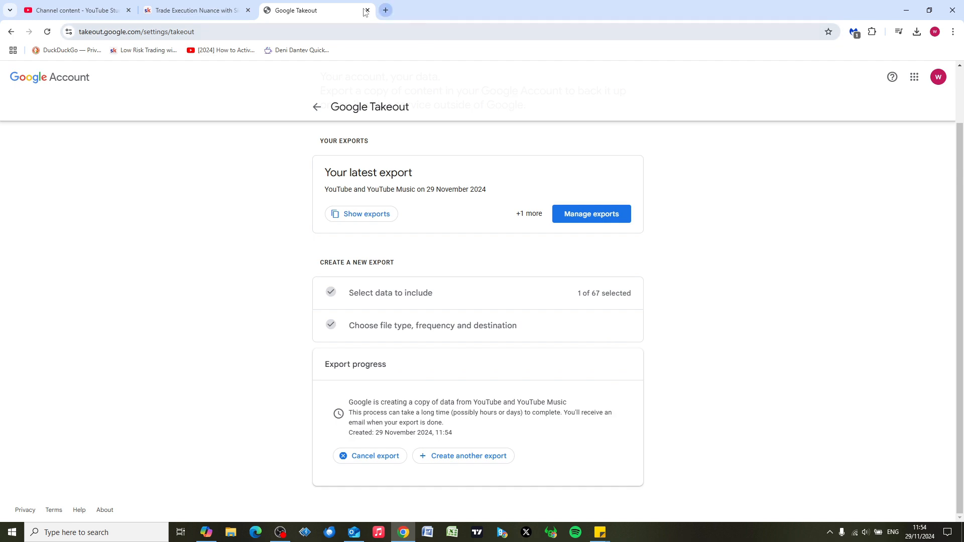
Step: From the 'Your Google data is ready' email in Gmail, start downloading part 1 of 84
{"action": "left_click", "coordinate": [384, 10]}
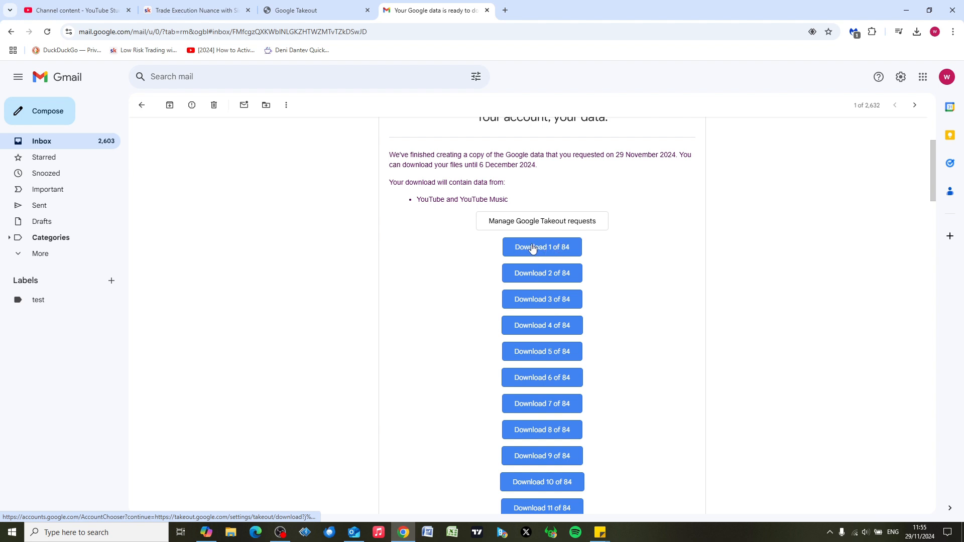
{"action": "mouse_move", "coordinate": [540, 325]}
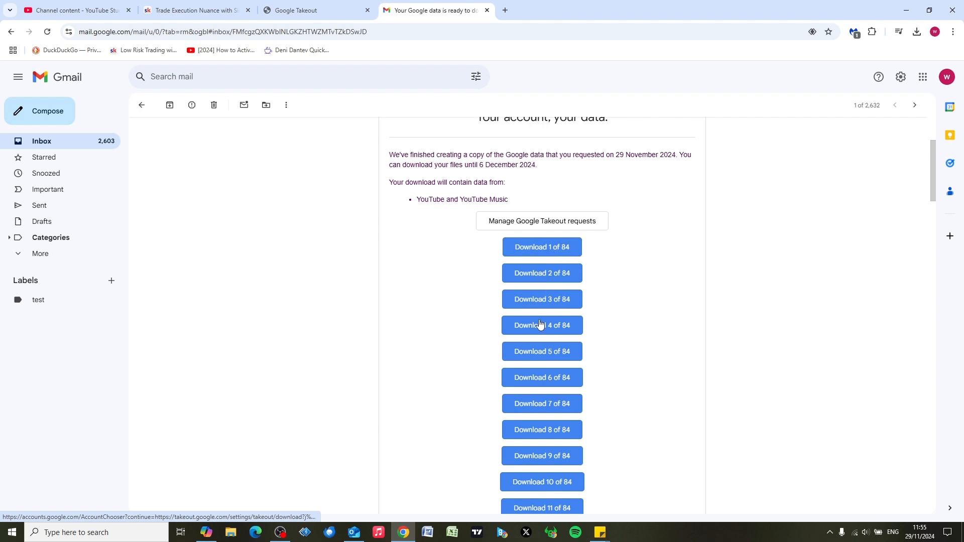
{"action": "mouse_move", "coordinate": [540, 247]}
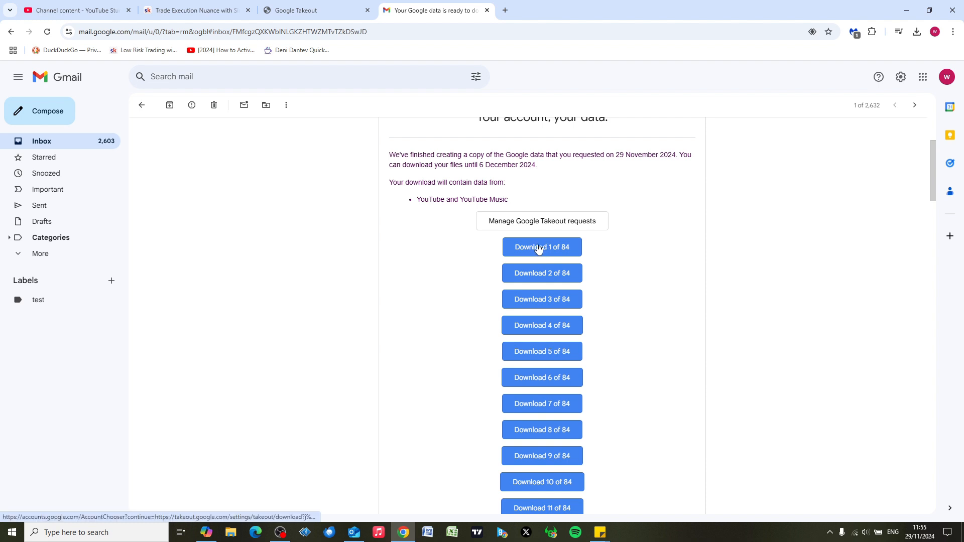
{"action": "mouse_move", "coordinate": [536, 265]}
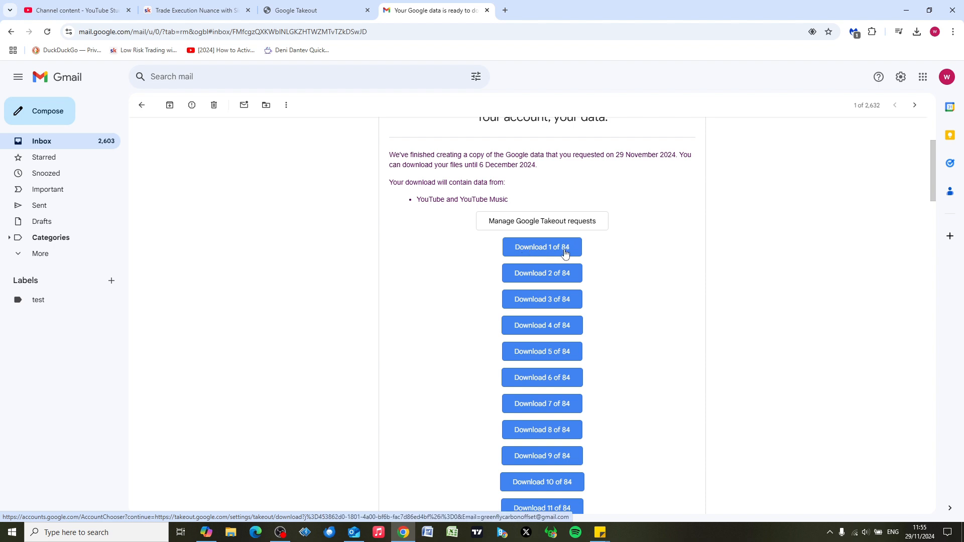
{"action": "left_click", "coordinate": [541, 247]}
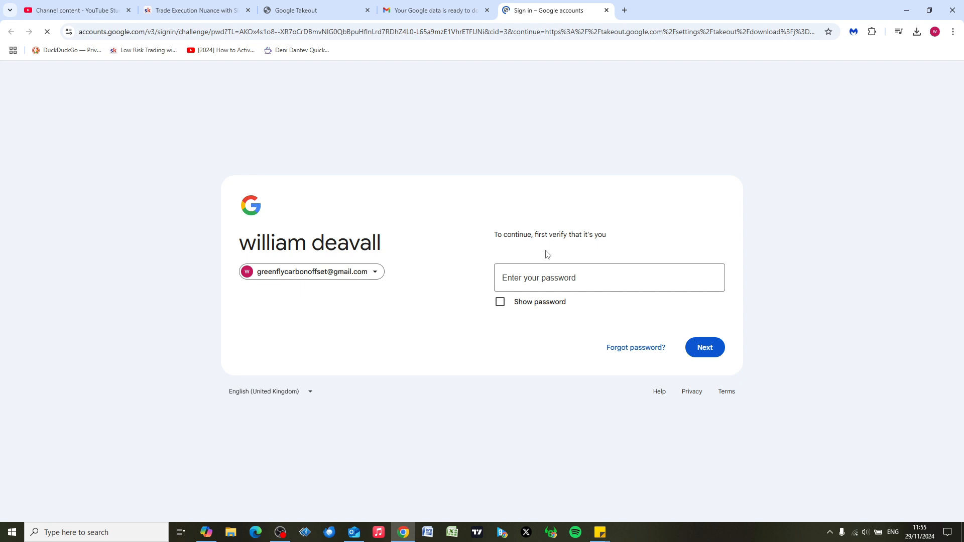
Step: Verify the account password, download Part 1 of 84 and check the browser downloads
{"action": "left_click", "coordinate": [609, 277]}
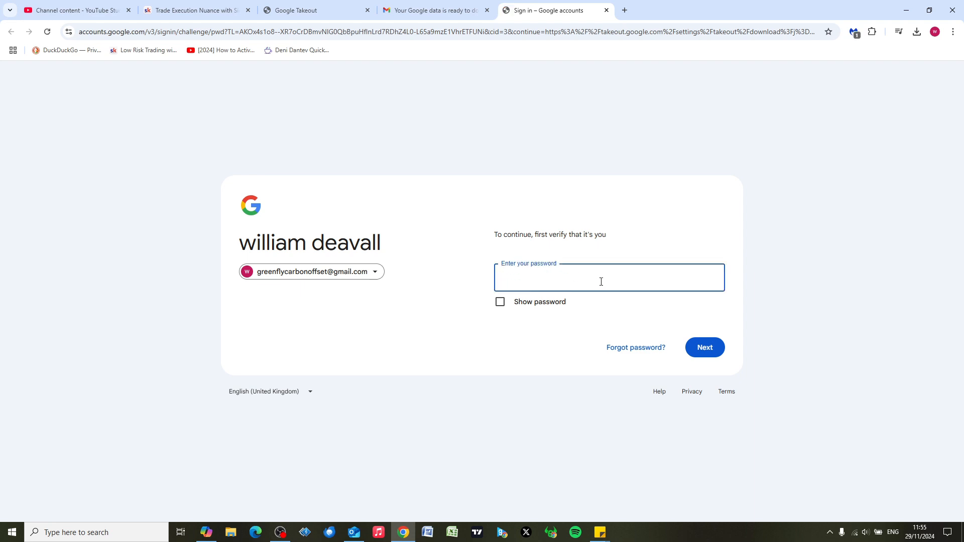
{"action": "left_click", "coordinate": [704, 348]}
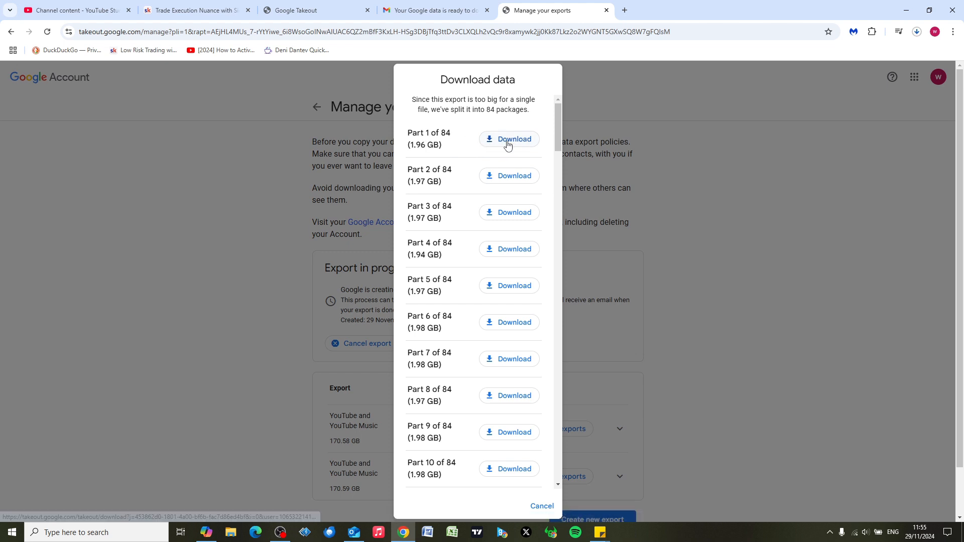
{"action": "left_click", "coordinate": [507, 138]}
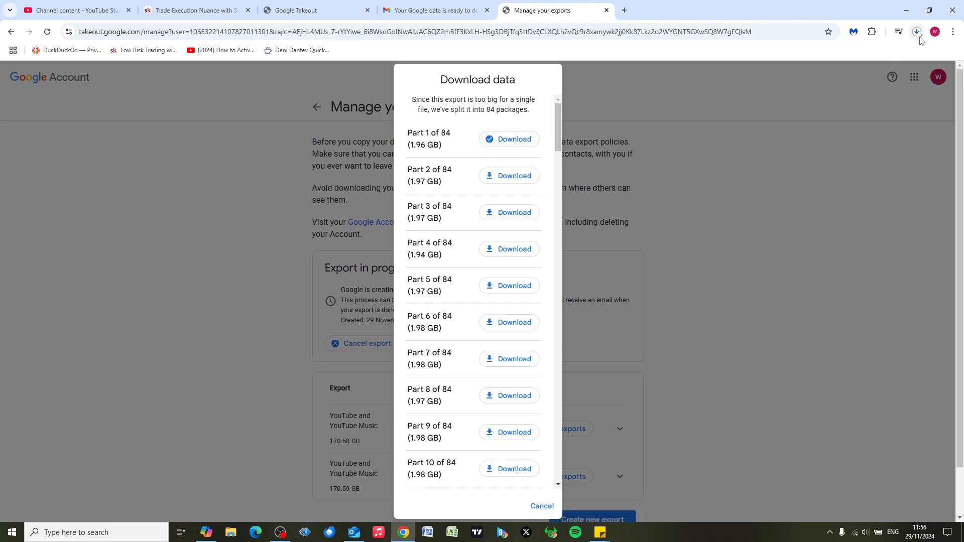
{"action": "left_click", "coordinate": [916, 31]}
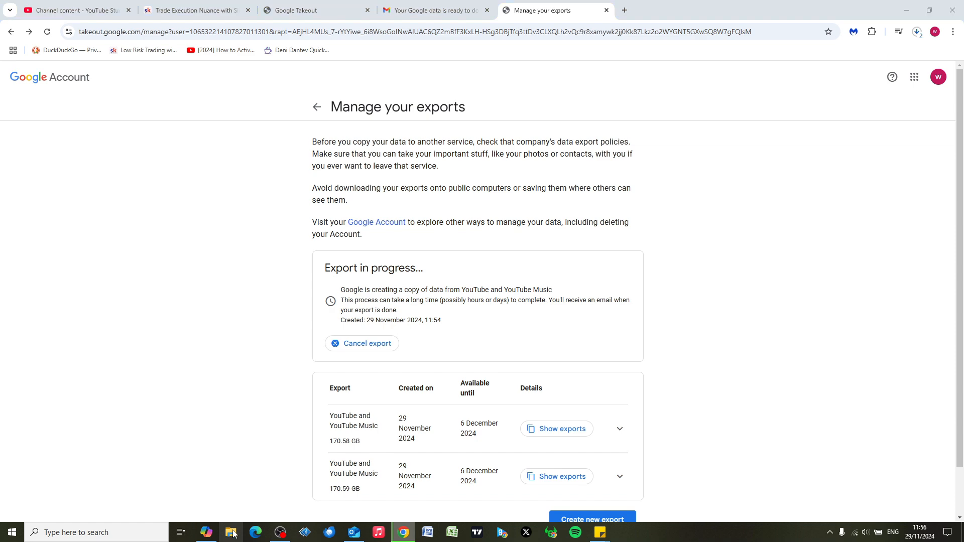
Step: In Downloads, browse the takeout zip to Takeout > YouTube and YouTube Music > videos showing the MP4 files
{"action": "left_click", "coordinate": [231, 536]}
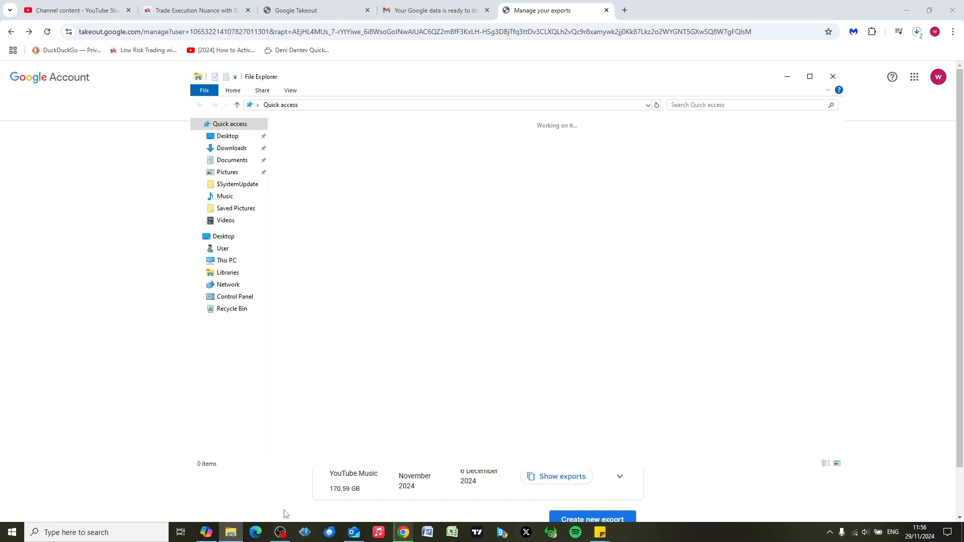
{"action": "left_click", "coordinate": [232, 148]}
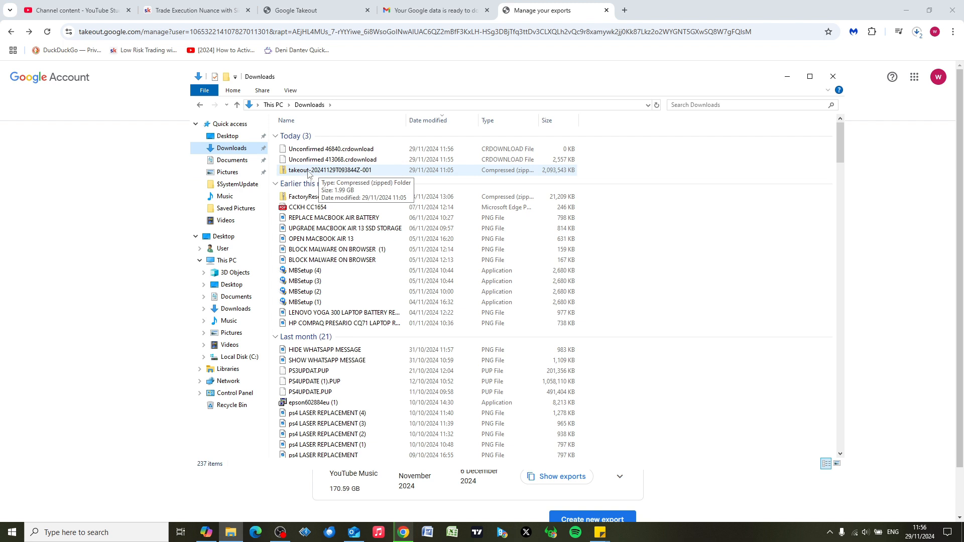
{"action": "double_click", "coordinate": [333, 169]}
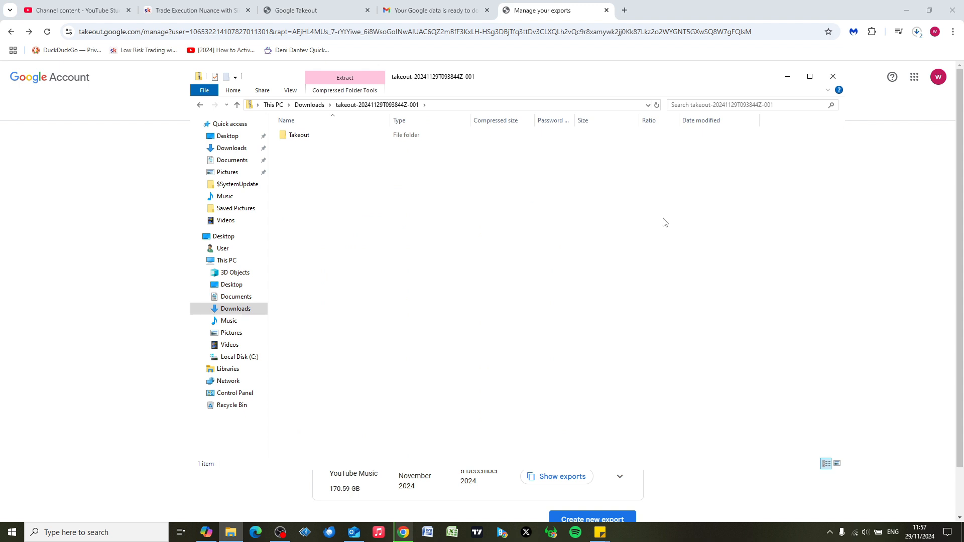
{"action": "double_click", "coordinate": [299, 135]}
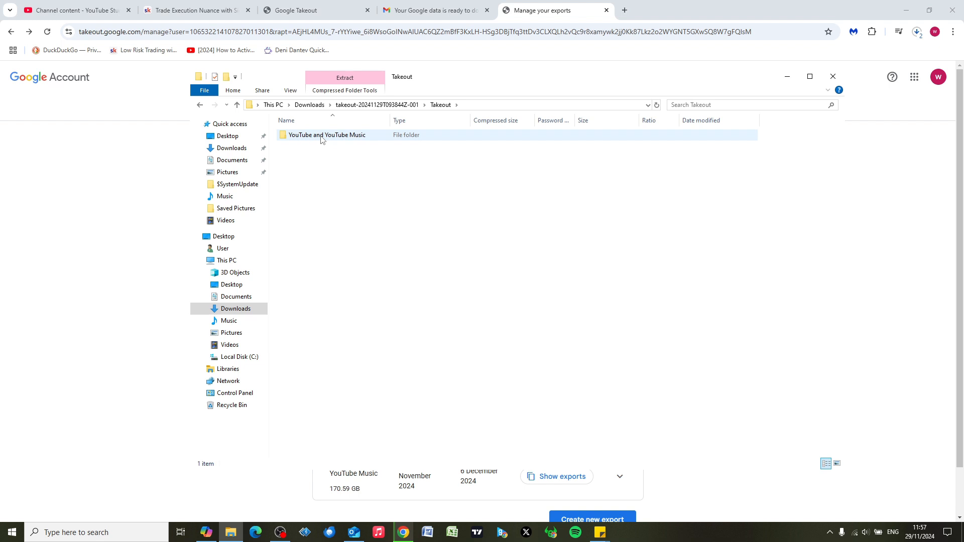
{"action": "double_click", "coordinate": [326, 135]}
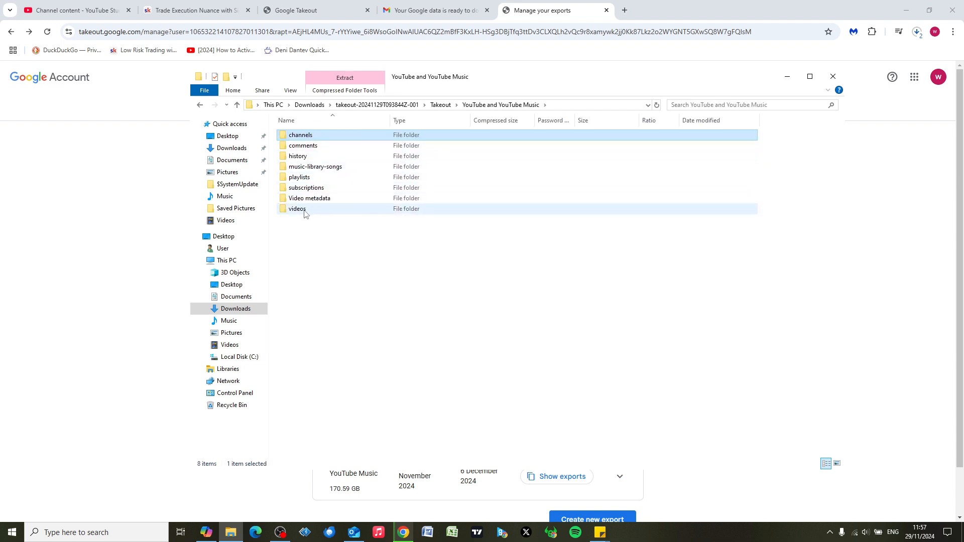
{"action": "double_click", "coordinate": [297, 209]}
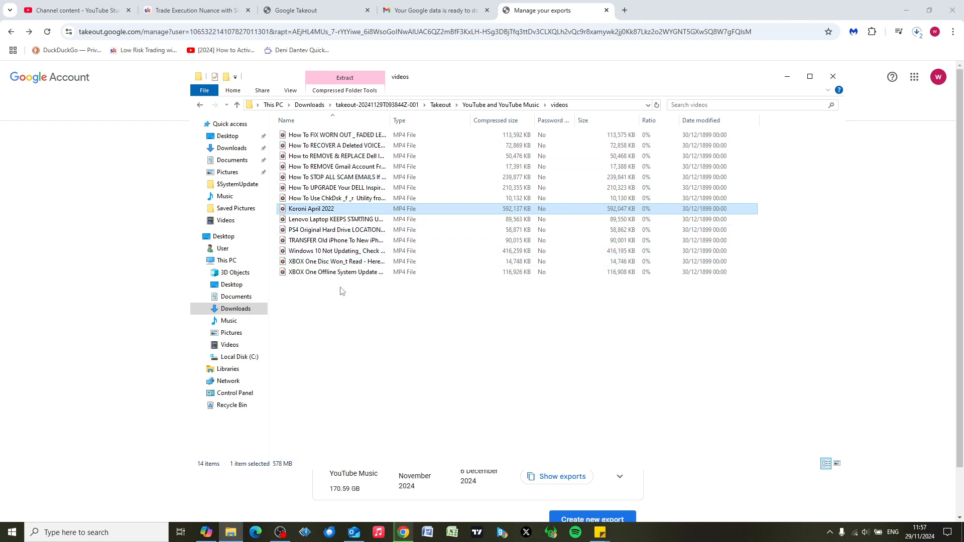
{"action": "mouse_move", "coordinate": [359, 287]}
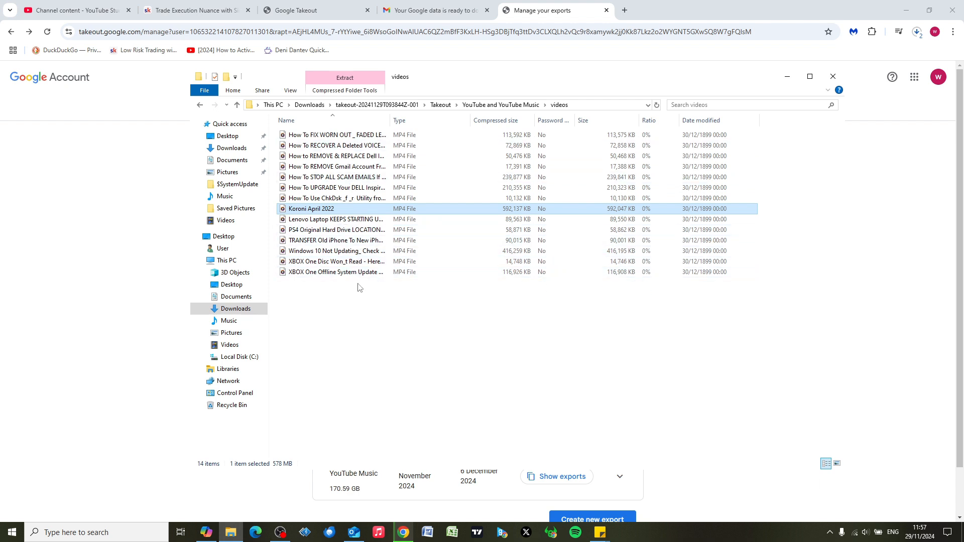